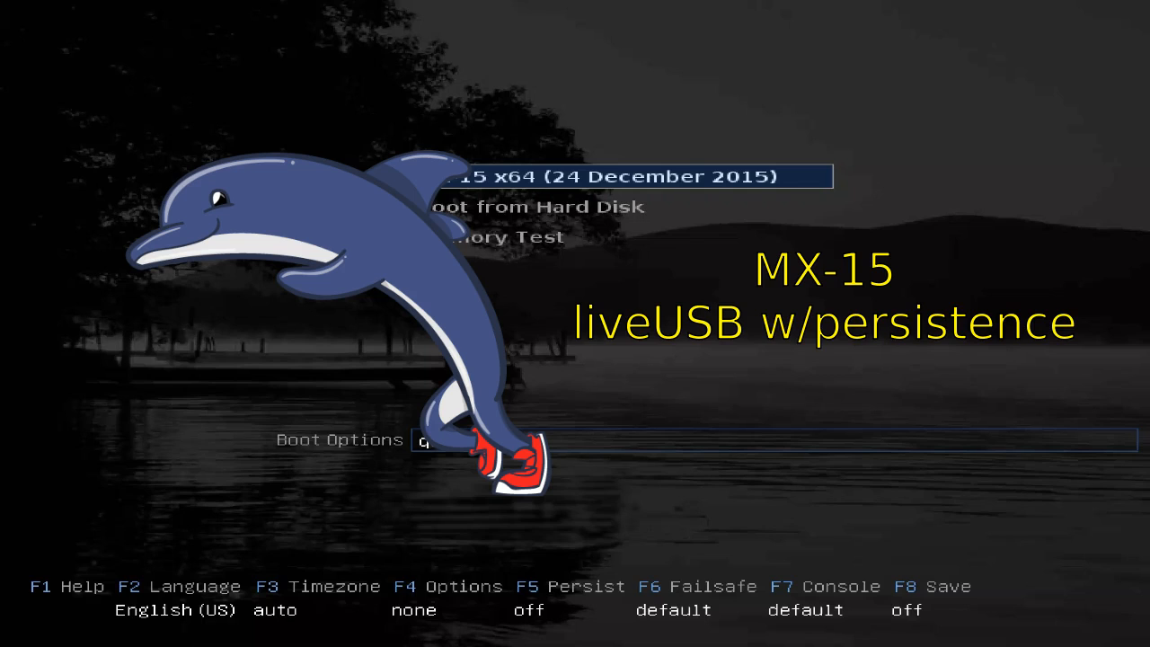
Step: Enter quiet as the boot options for the MX-15 x64 entry and move toward the persistence choices
type("uiet")
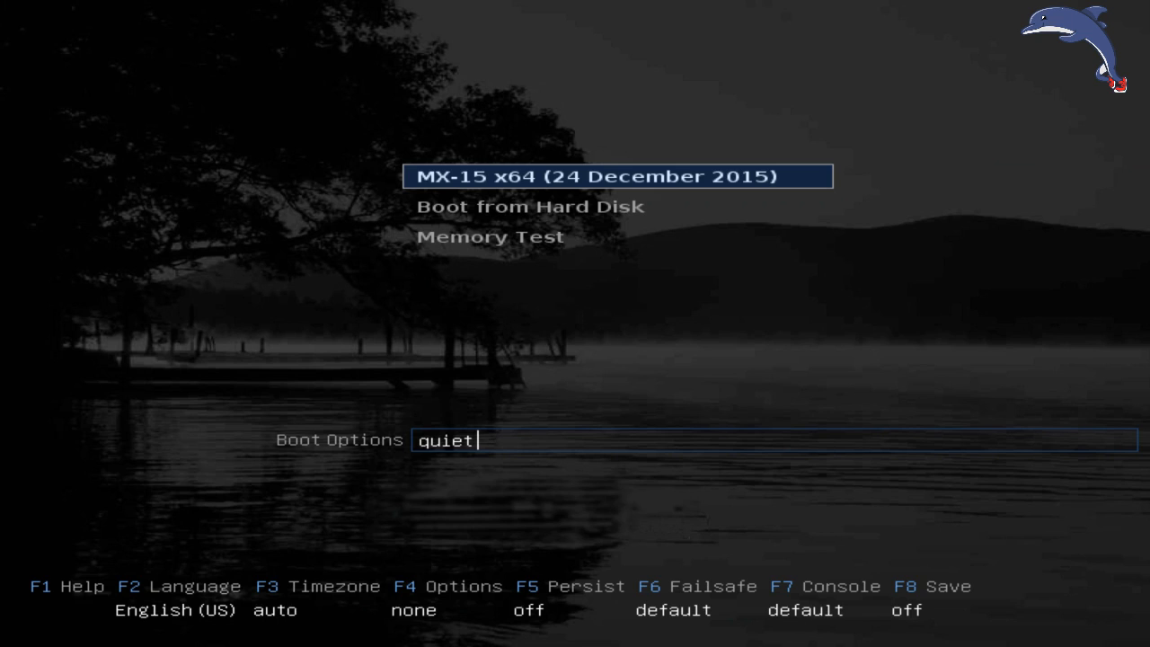
key("Down")
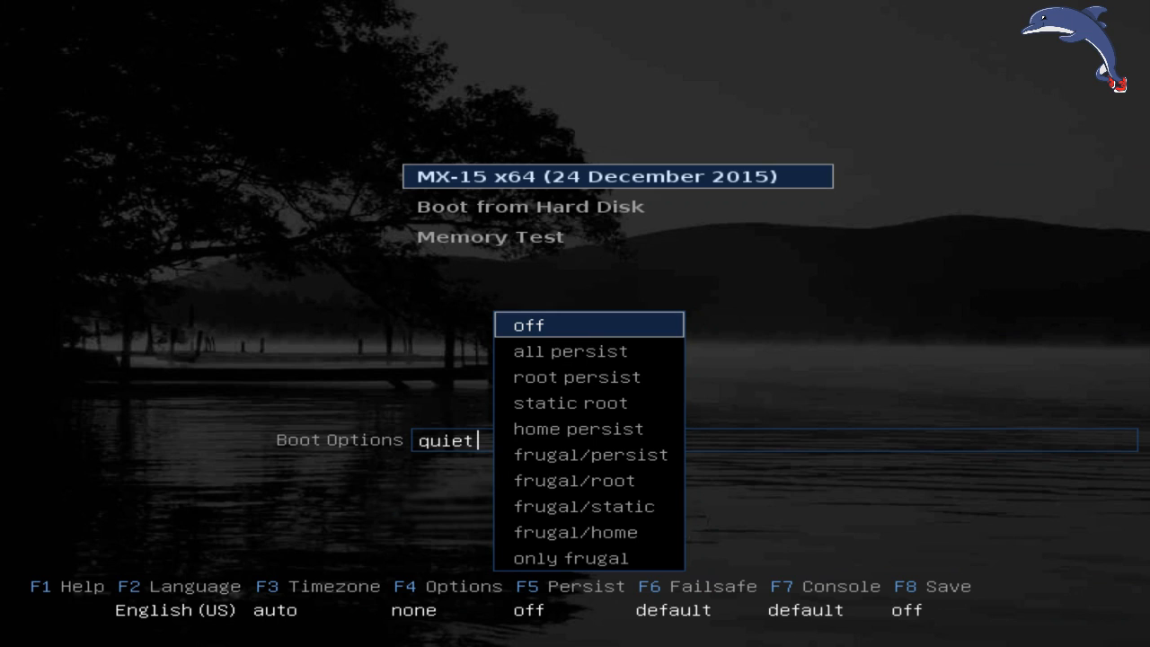
Step: Step through the persistence modes (root persist, static root, frugal) and settle on all persist
key("Down")
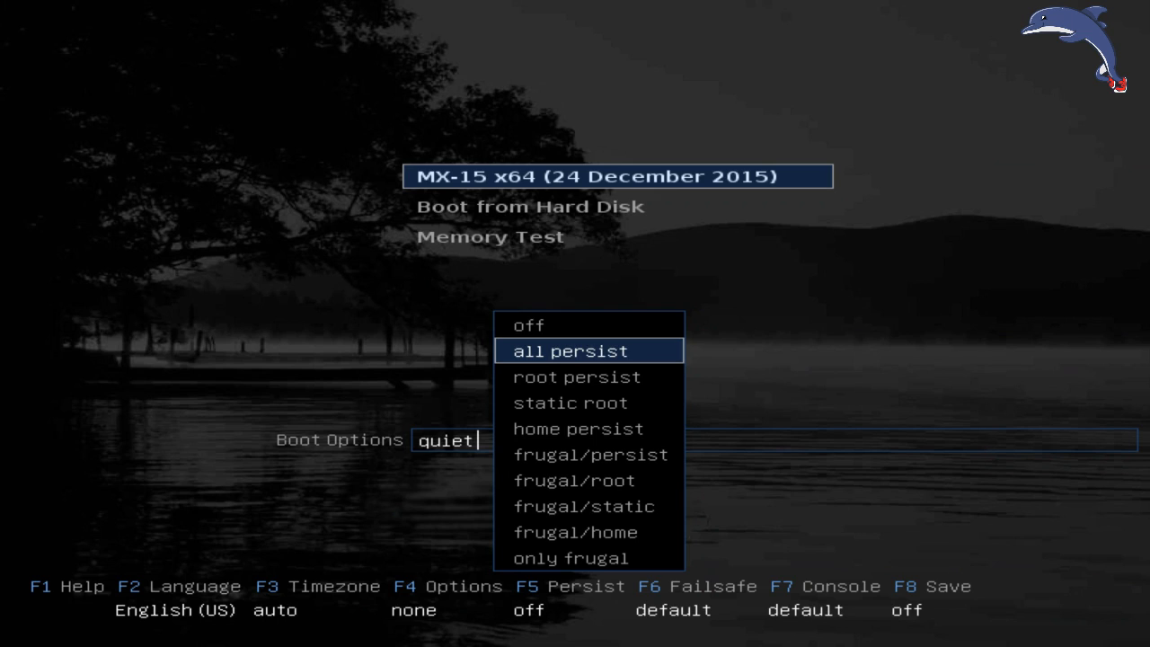
key("Down")
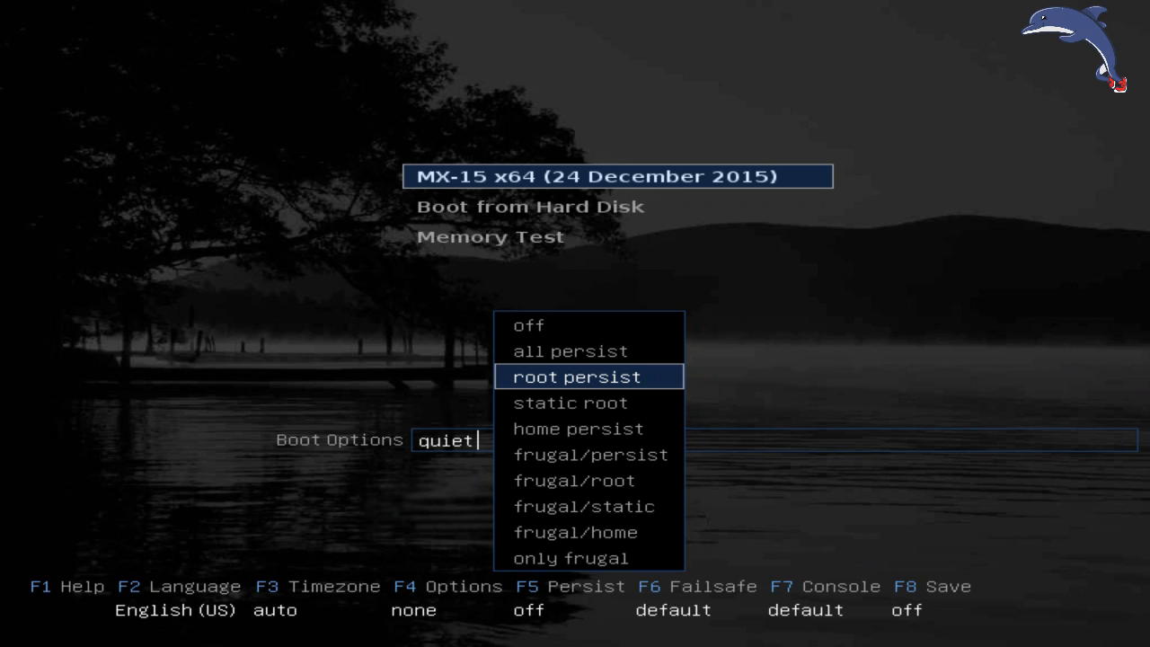
key("Down")
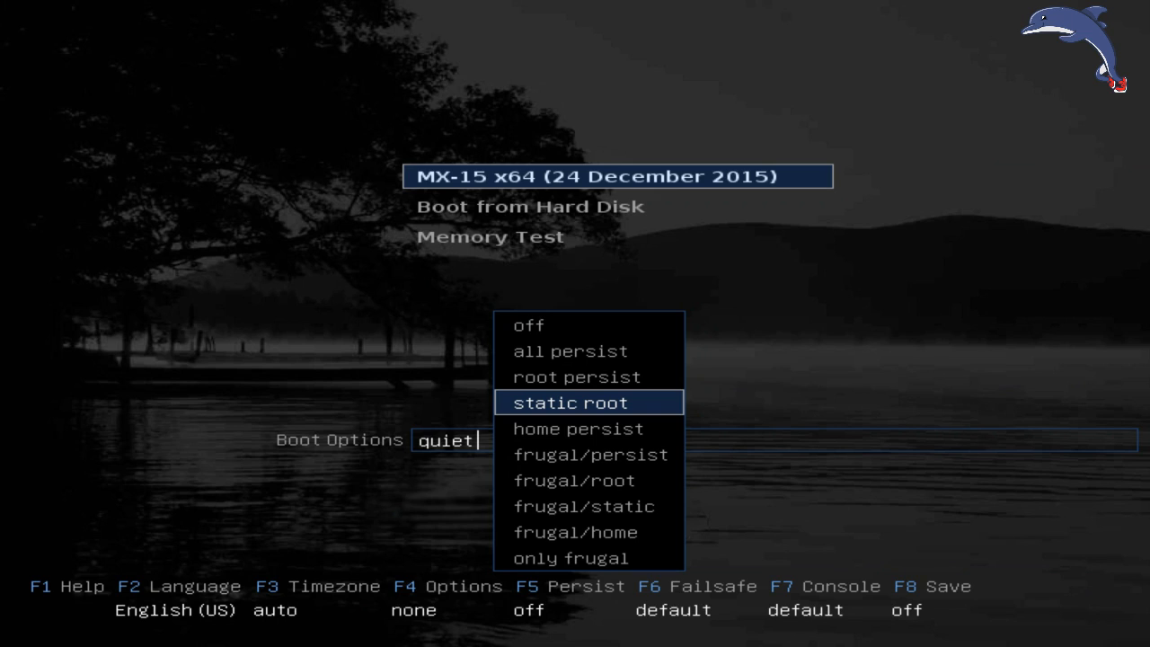
key("Down")
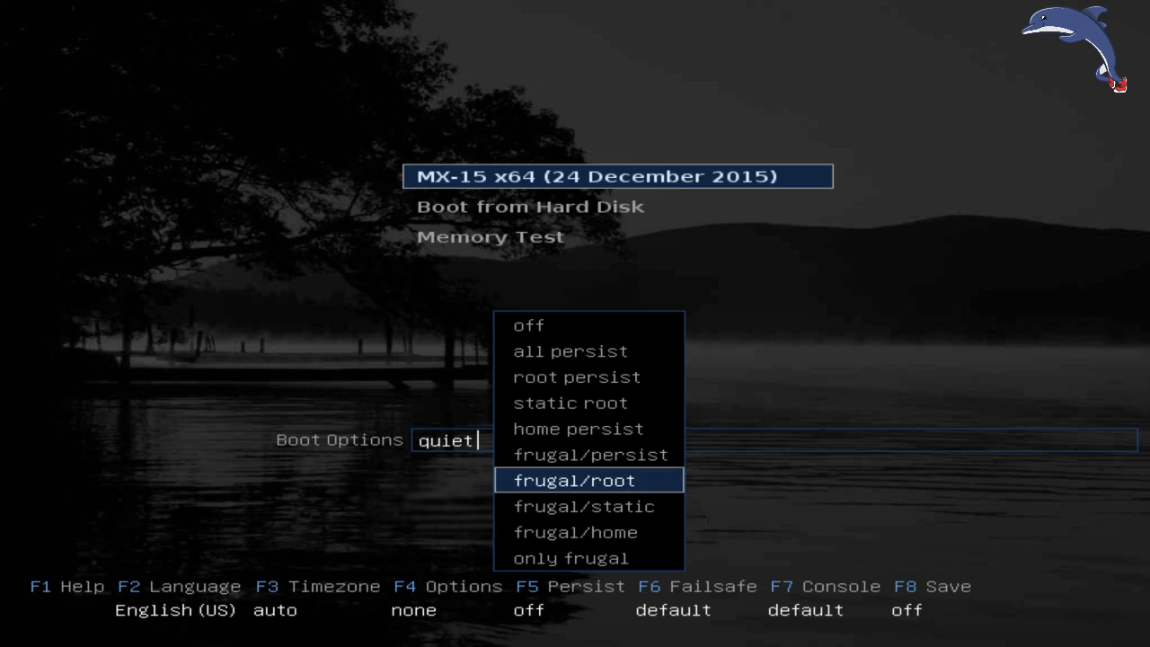
key("Down")
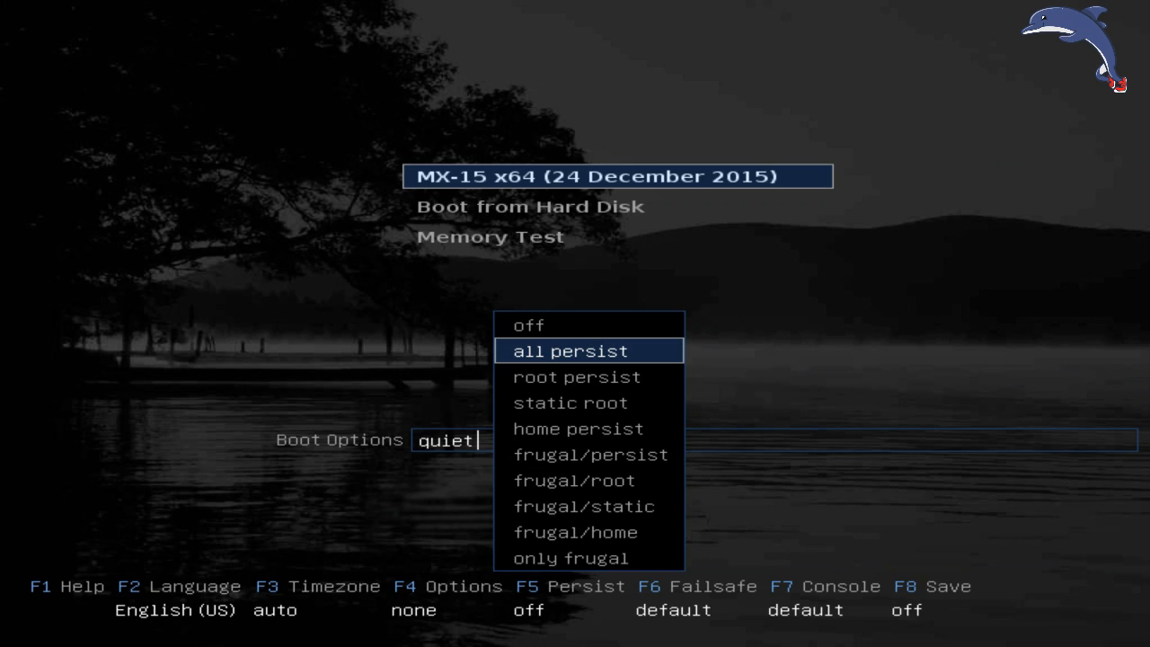
Step: Boot with the chosen persistence and accept option 1 to auto-create a 2000 Meg ext4 rootfs file
left_click(572, 350)
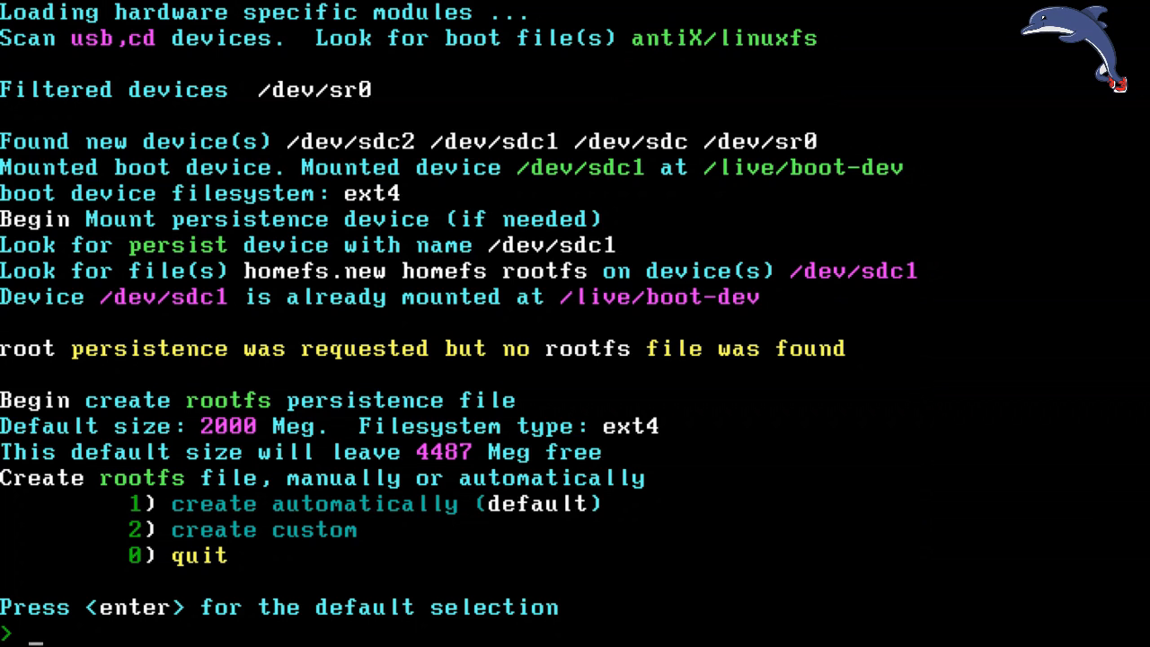
type("1")
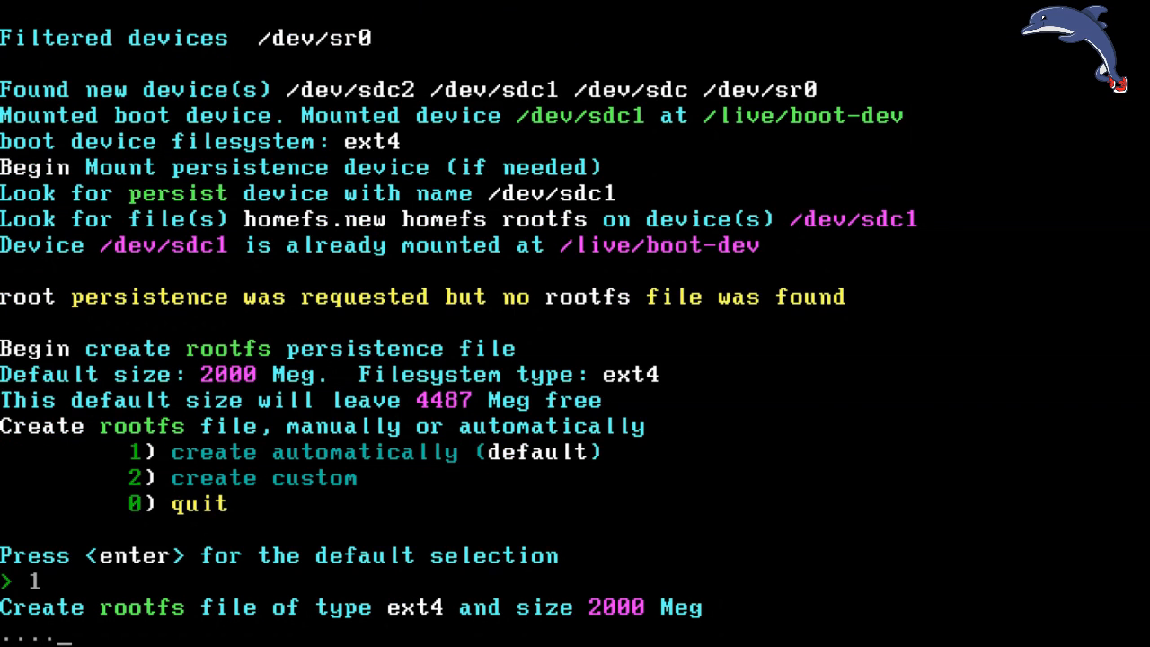
key("Return")
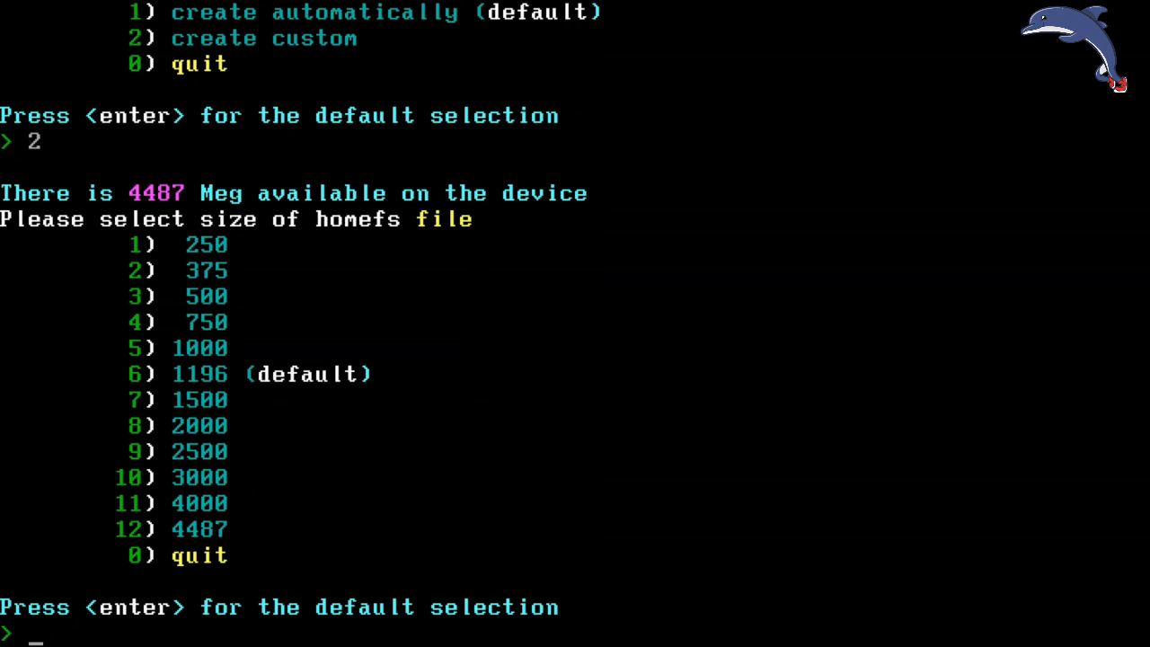
Step: Choose size 8 to create the homefs persistence file at 2000 Meg
type("8")
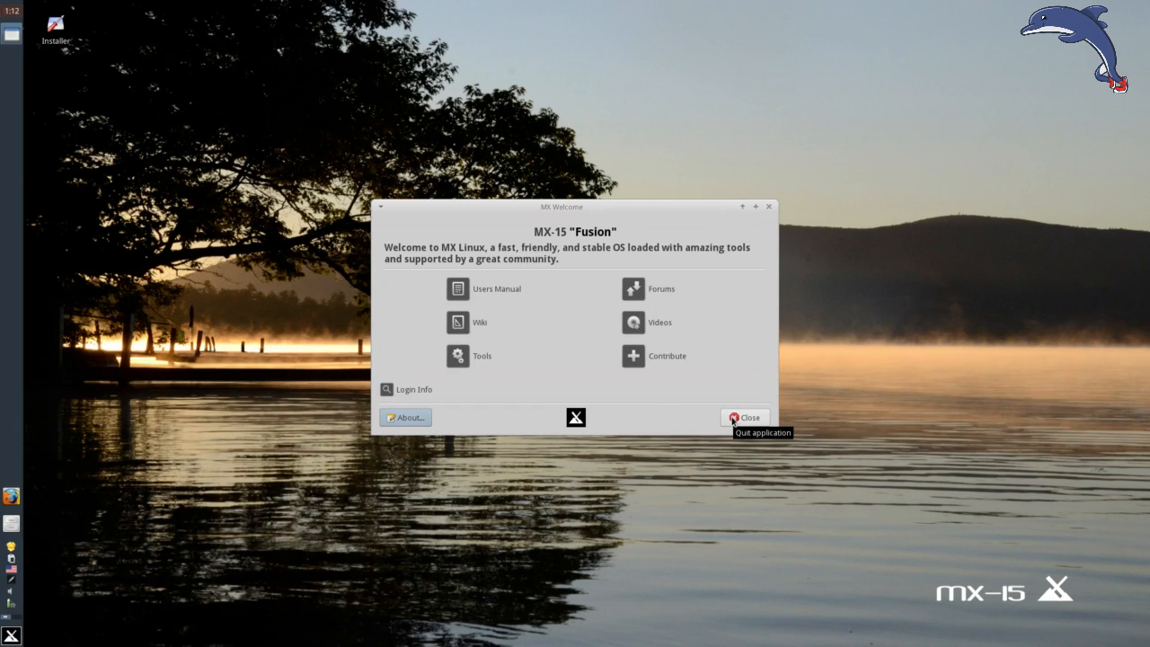
Step: Close MX Welcome and launch the save-persistence tool from the panel
left_click(744, 417)
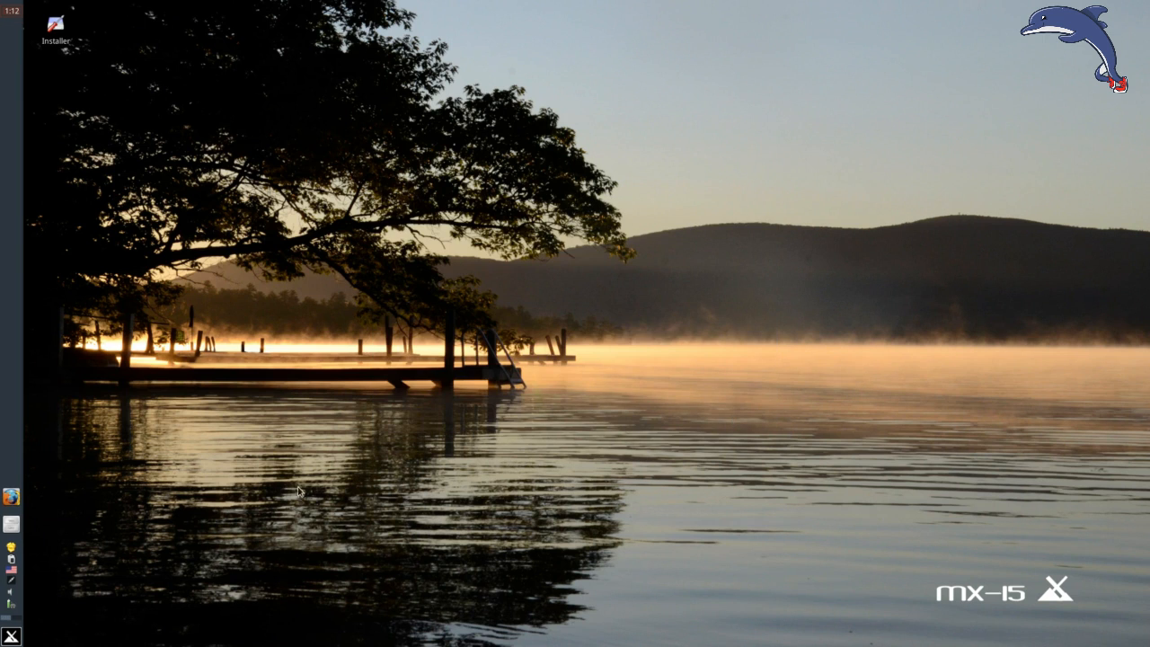
left_click(13, 632)
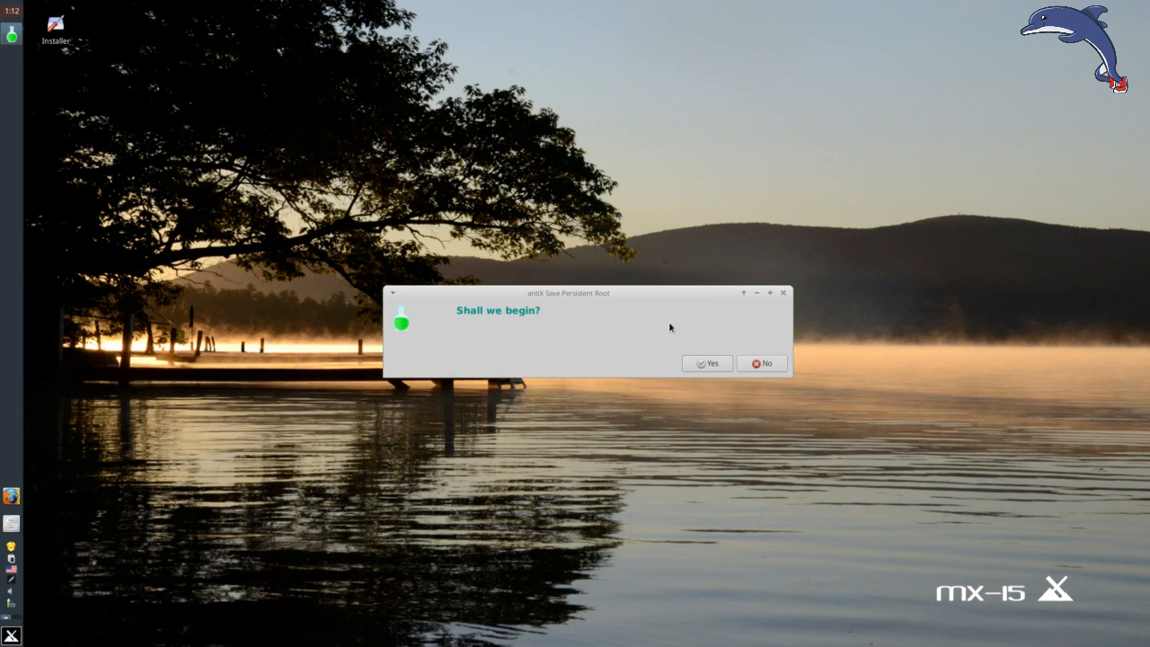
Step: Confirm saving the persistent root and start the rsync of this session's file system changes
left_click(708, 363)
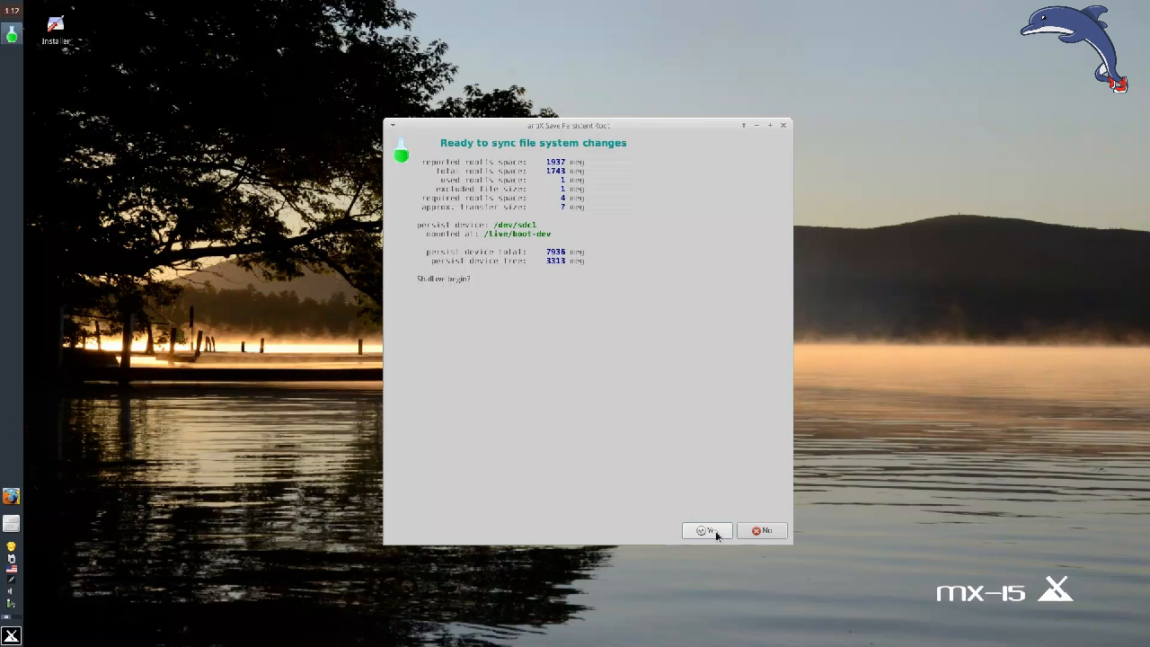
left_click(709, 530)
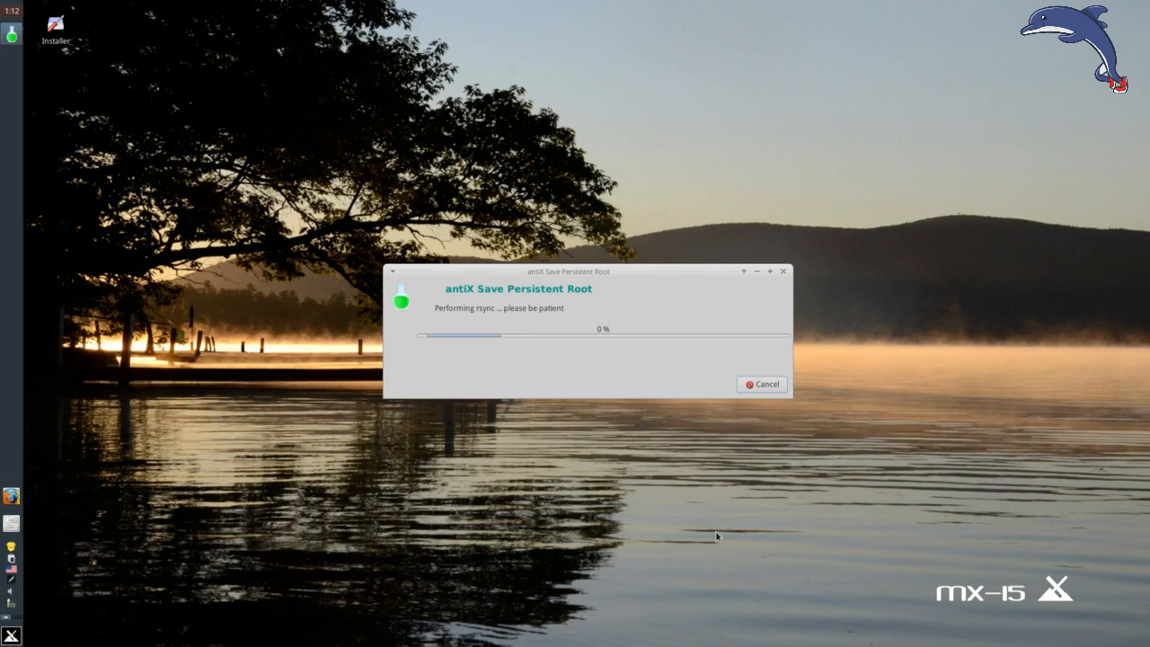
mouse_move(805, 417)
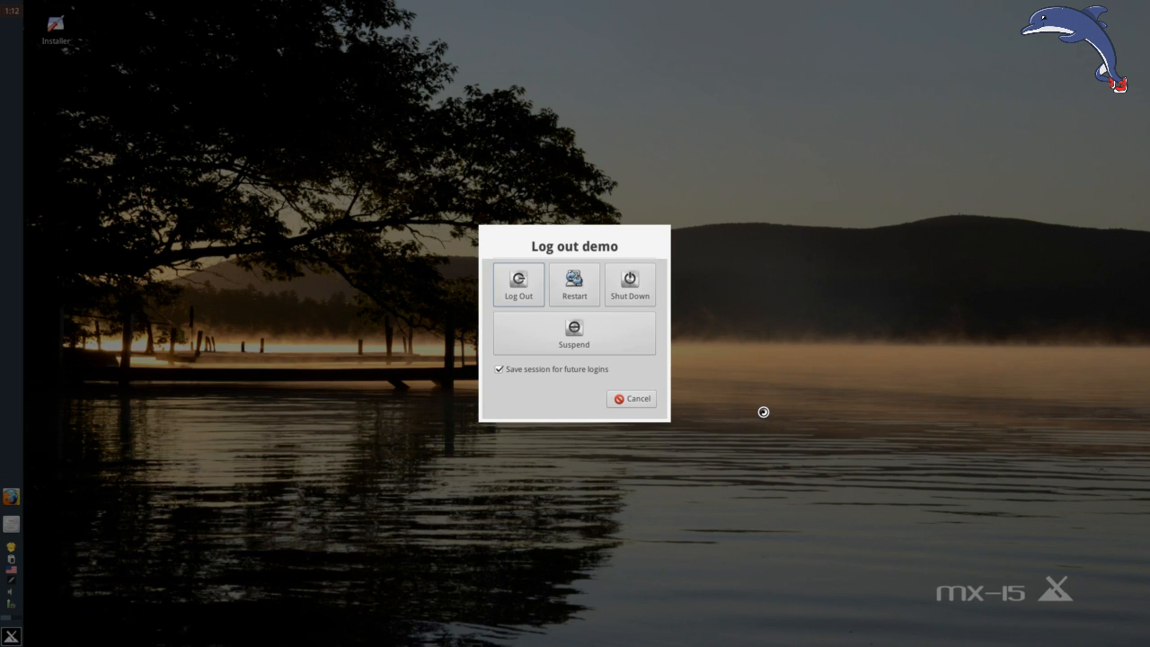
Step: Restart the live system from the Log out dialog back to the SysLinux boot menu
left_click(576, 285)
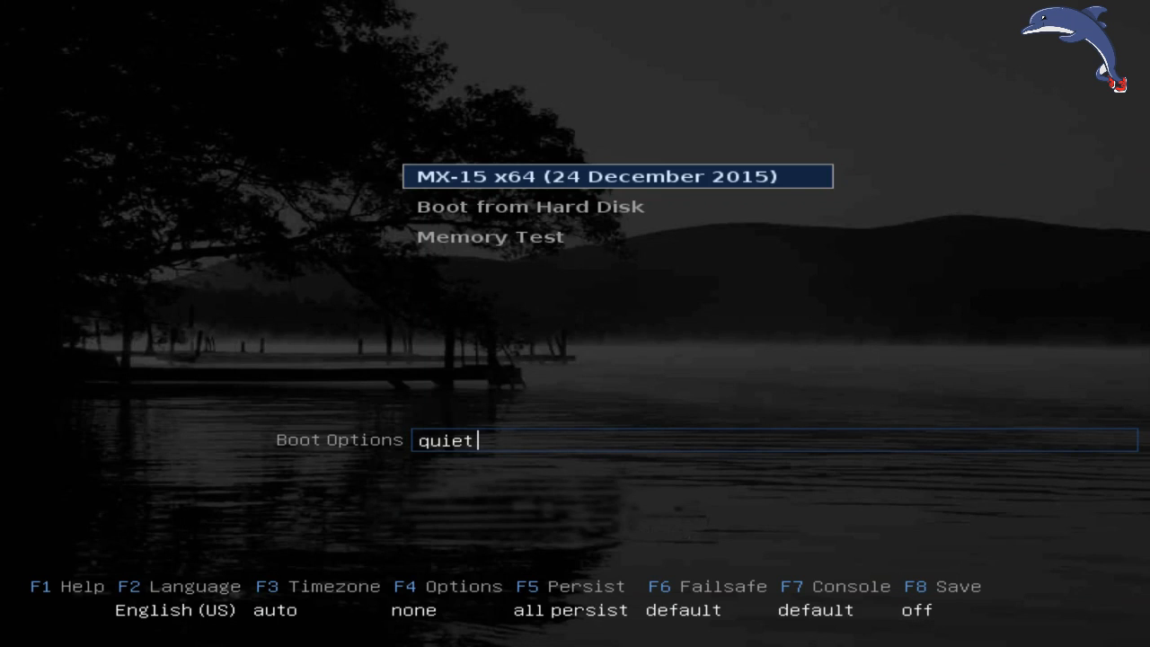